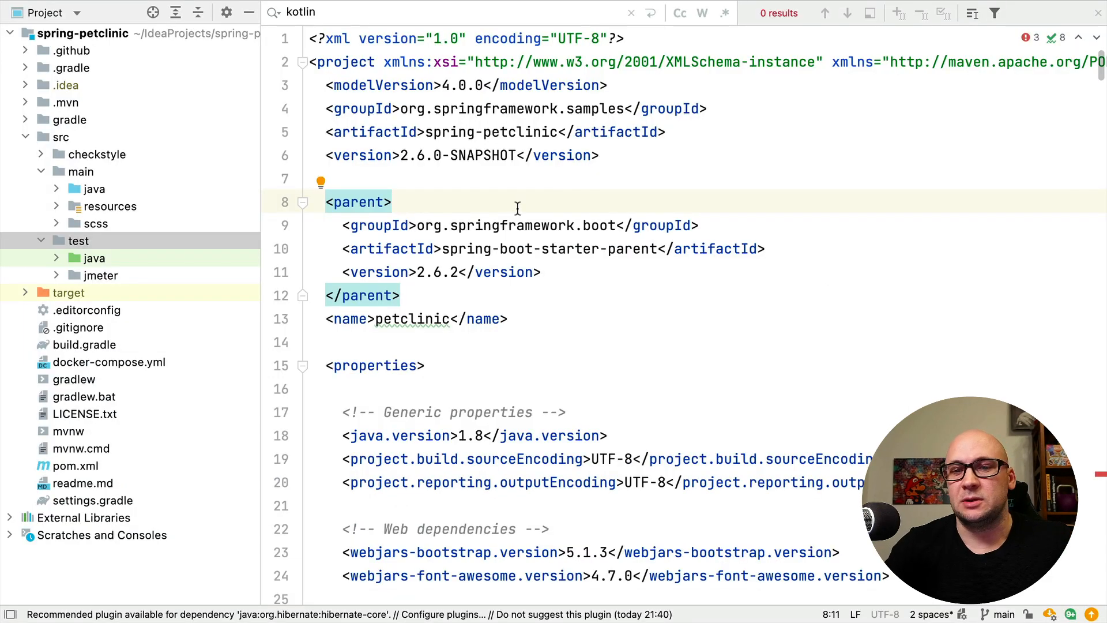
pyautogui.moveTo(234, 480)
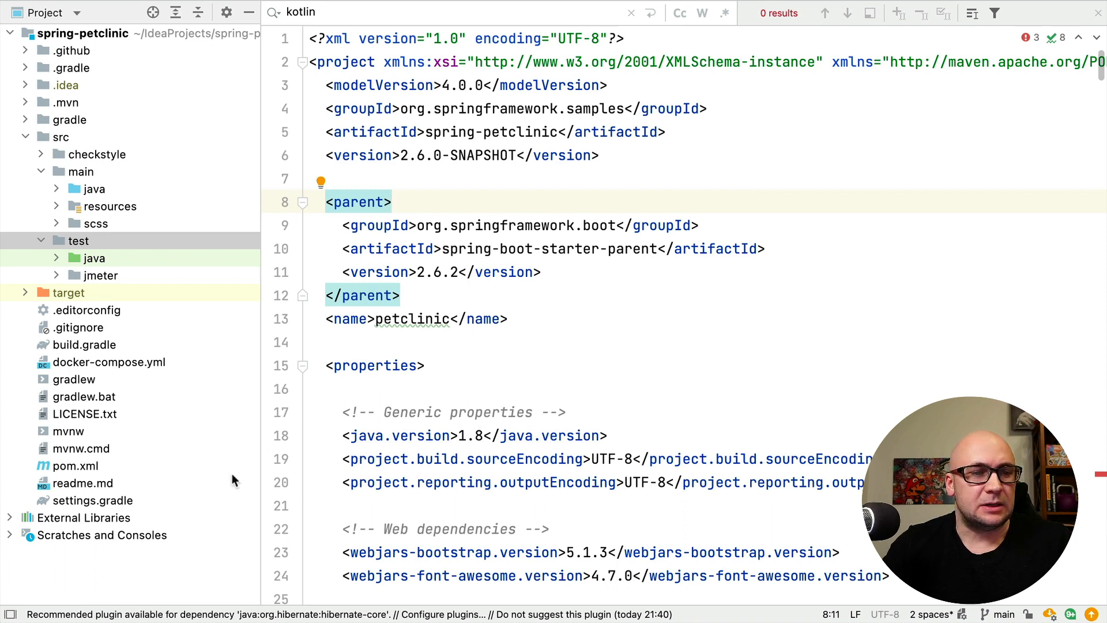
pyautogui.moveTo(118, 443)
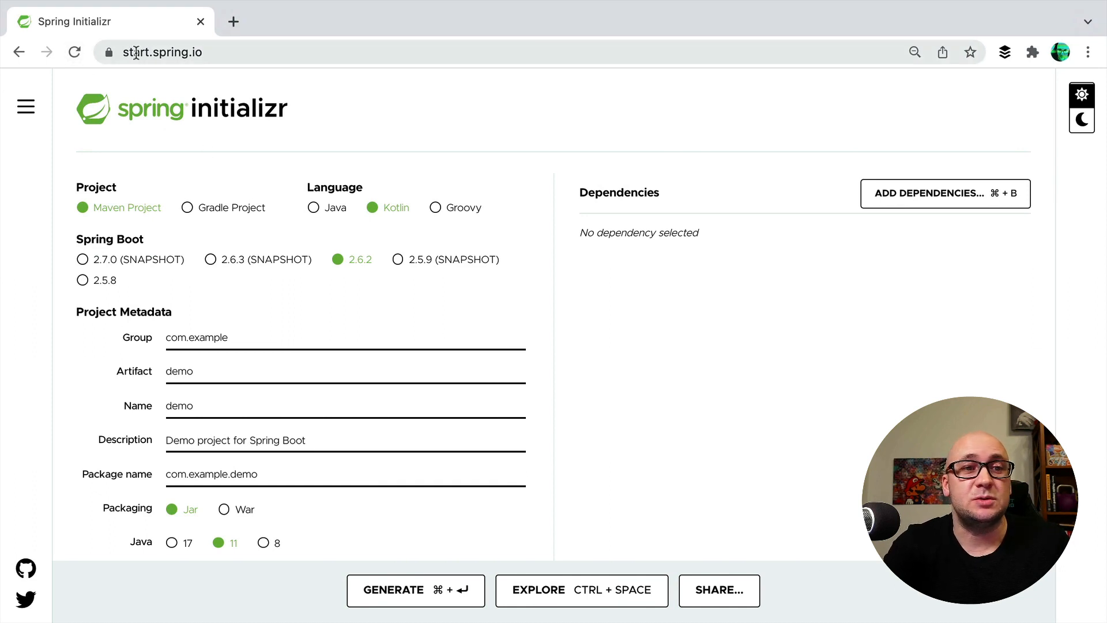
pyautogui.moveTo(524, 267)
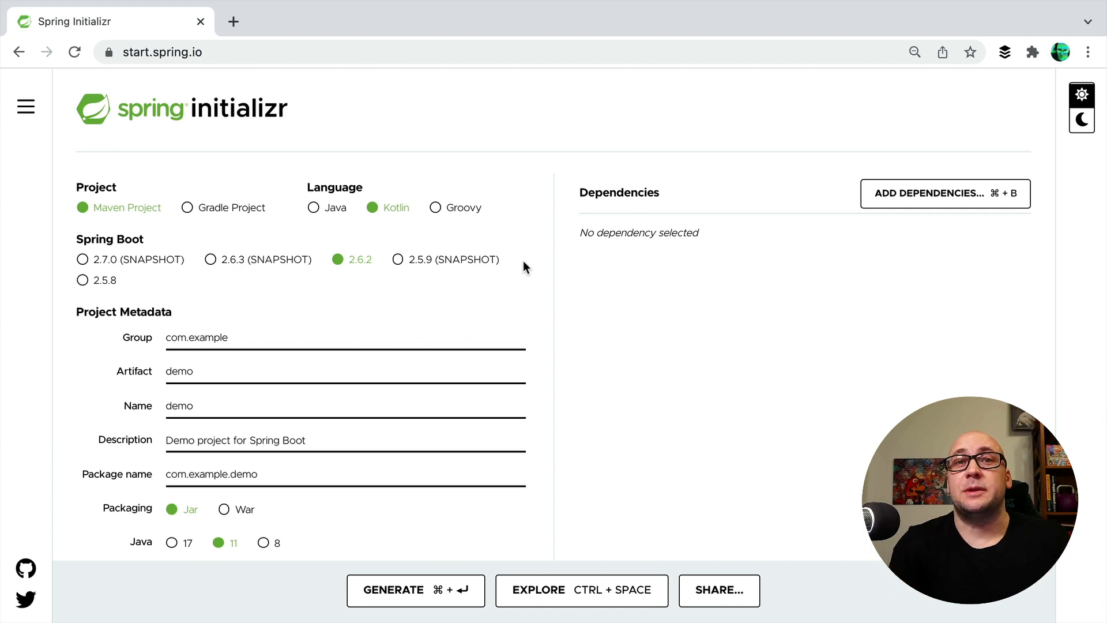
pyautogui.moveTo(70, 229)
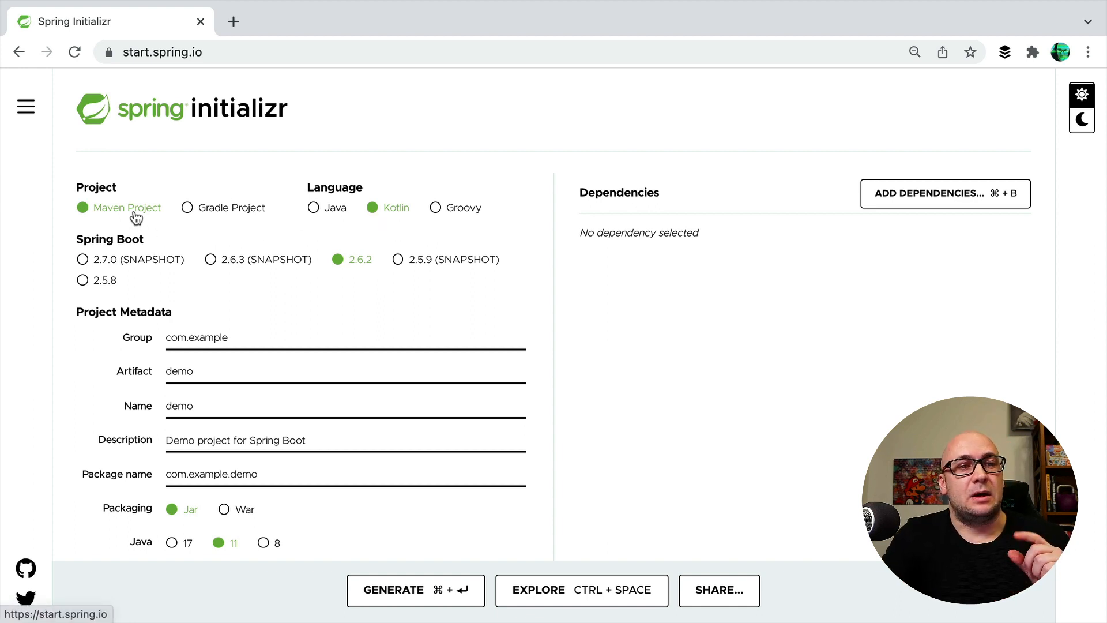
pyautogui.moveTo(366, 236)
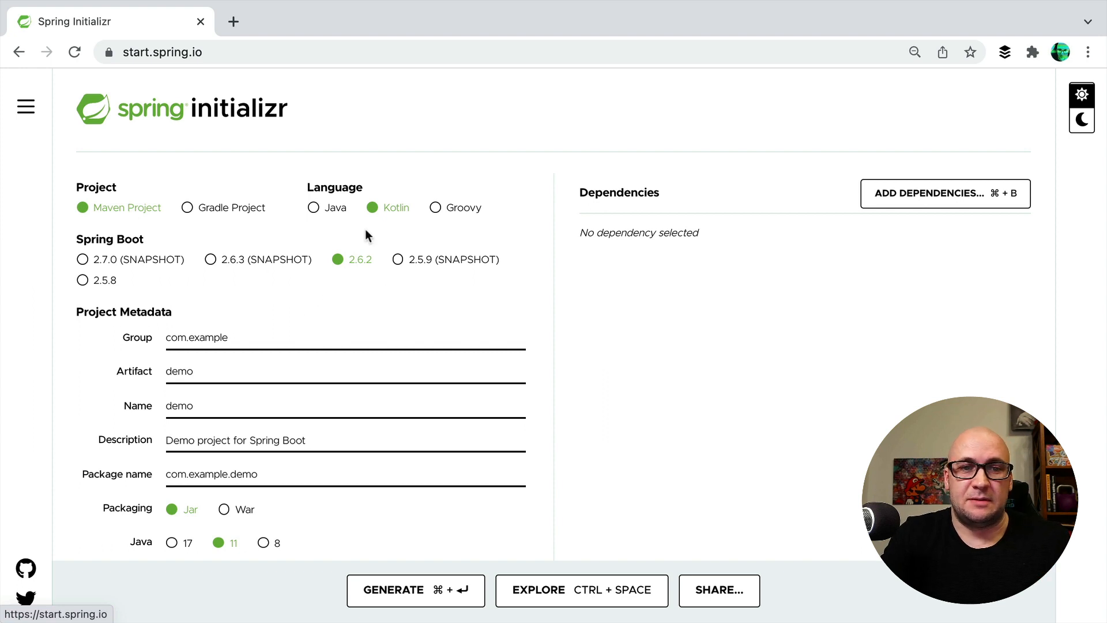
pyautogui.moveTo(362, 267)
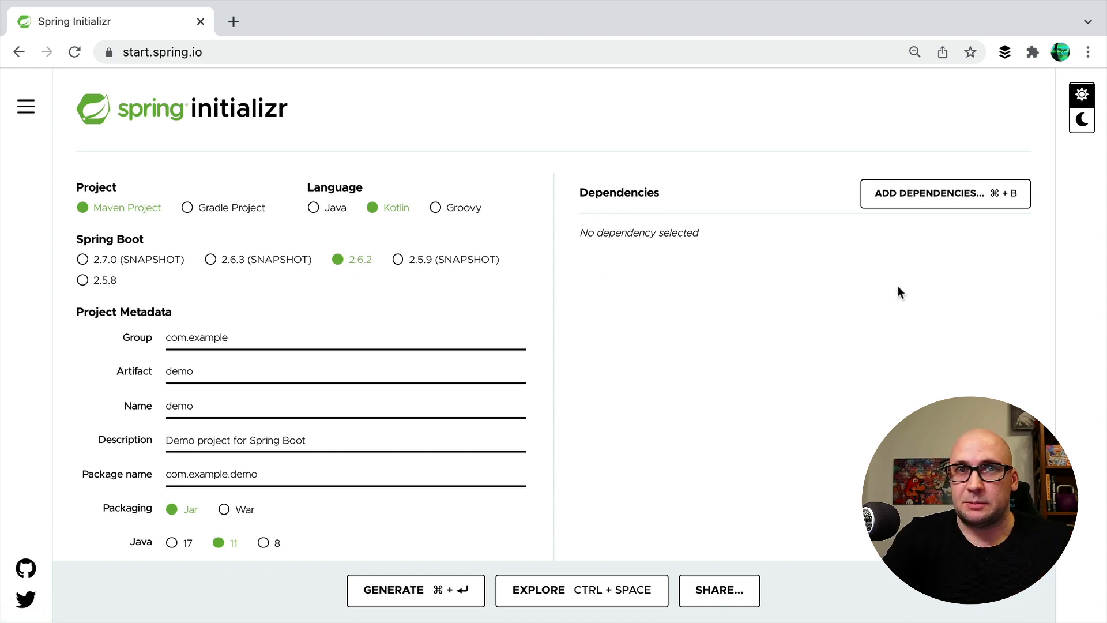
# Step: Add Spring Data JPA as the dependency of the Maven Kotlin Boot 2.6.2 project
pyautogui.click(944, 194)
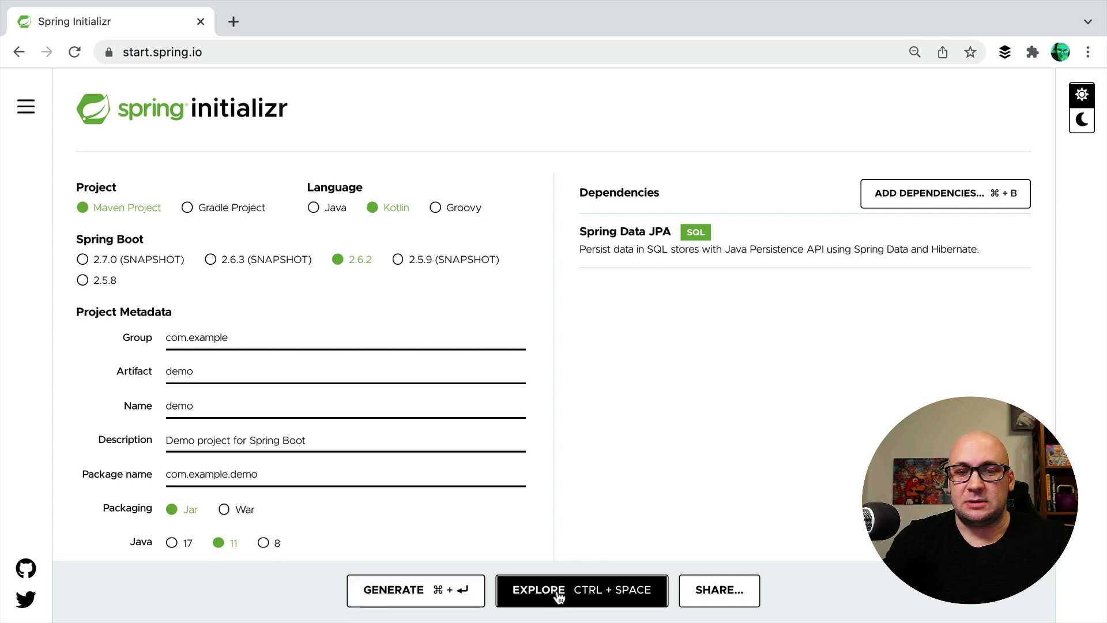
# Step: Preview the generated pom.xml and scroll to the kotlin.version 1.6.10 property
pyautogui.click(580, 589)
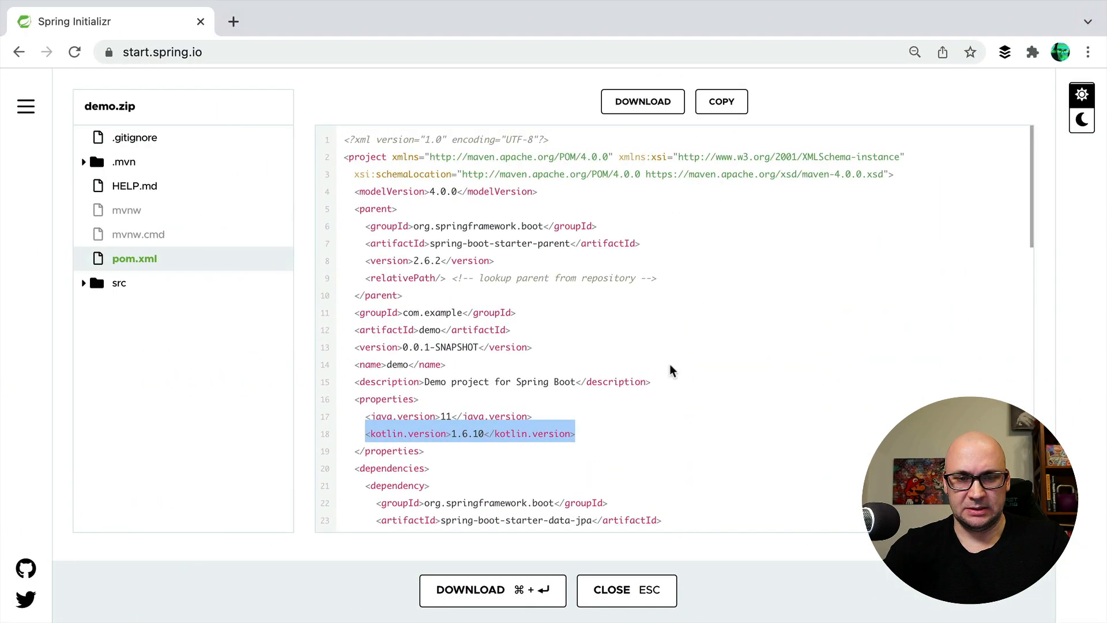
pyautogui.scroll(-3)
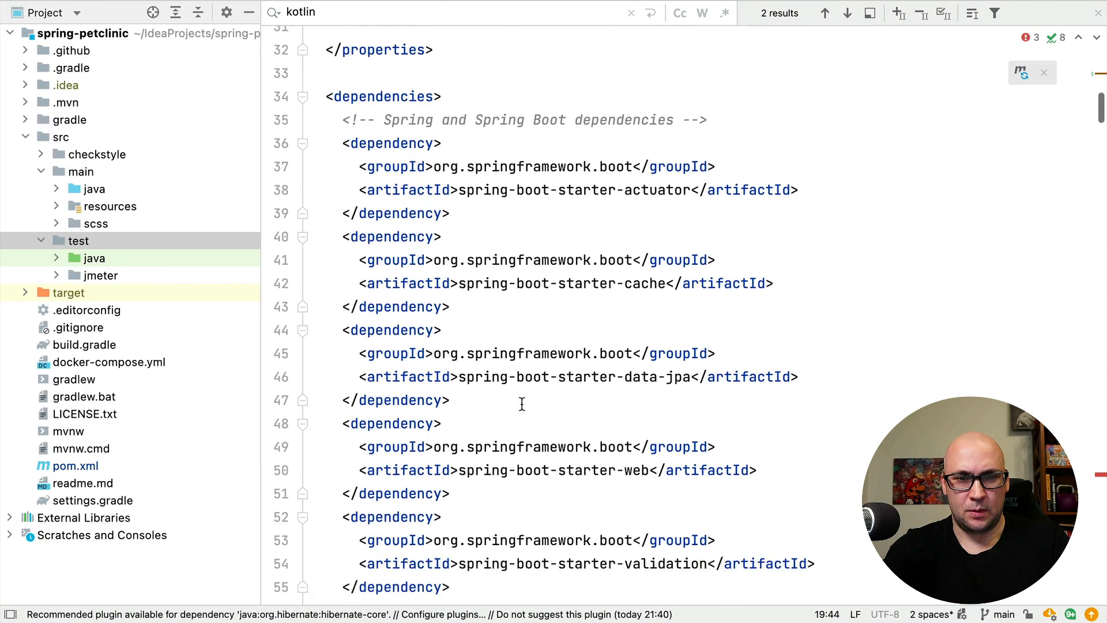
# Step: Paste kotlin-reflect and kotlin-stdlib-jdk8 into pom.xml, then copy the Kotlin source directory lines
pyautogui.press('enter')
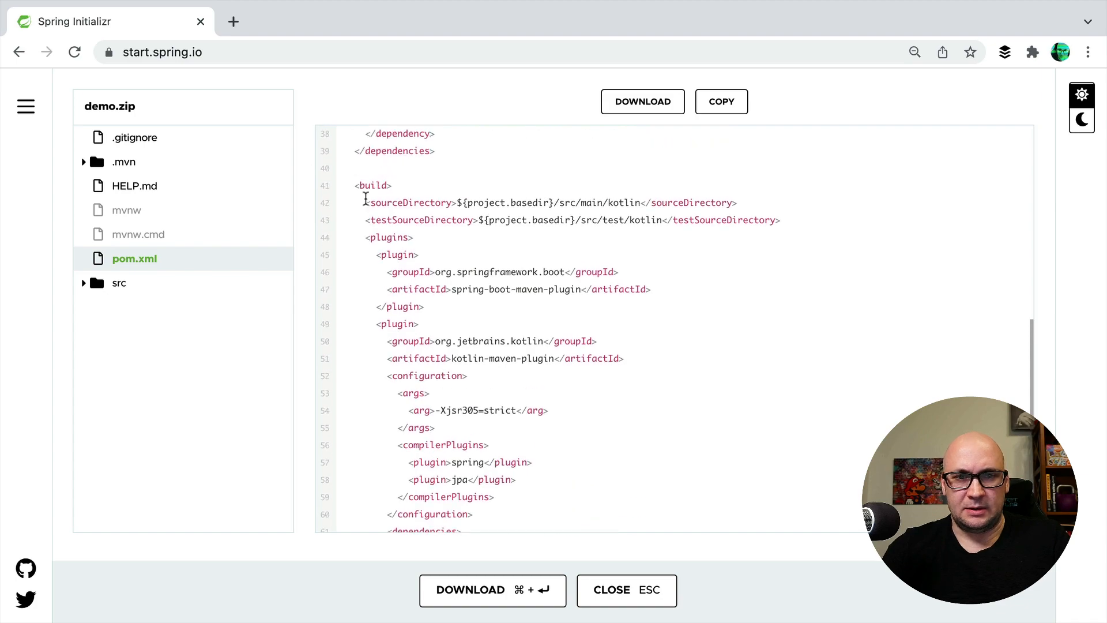
pyautogui.moveTo(364, 202); pyautogui.dragTo(781, 219)
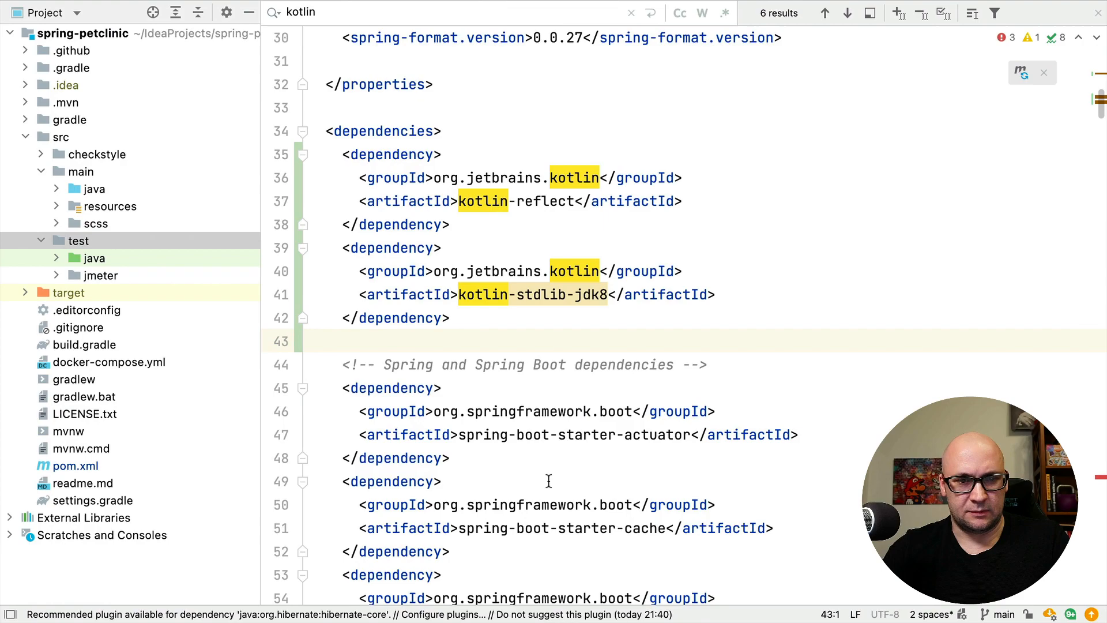
pyautogui.scroll(-3)
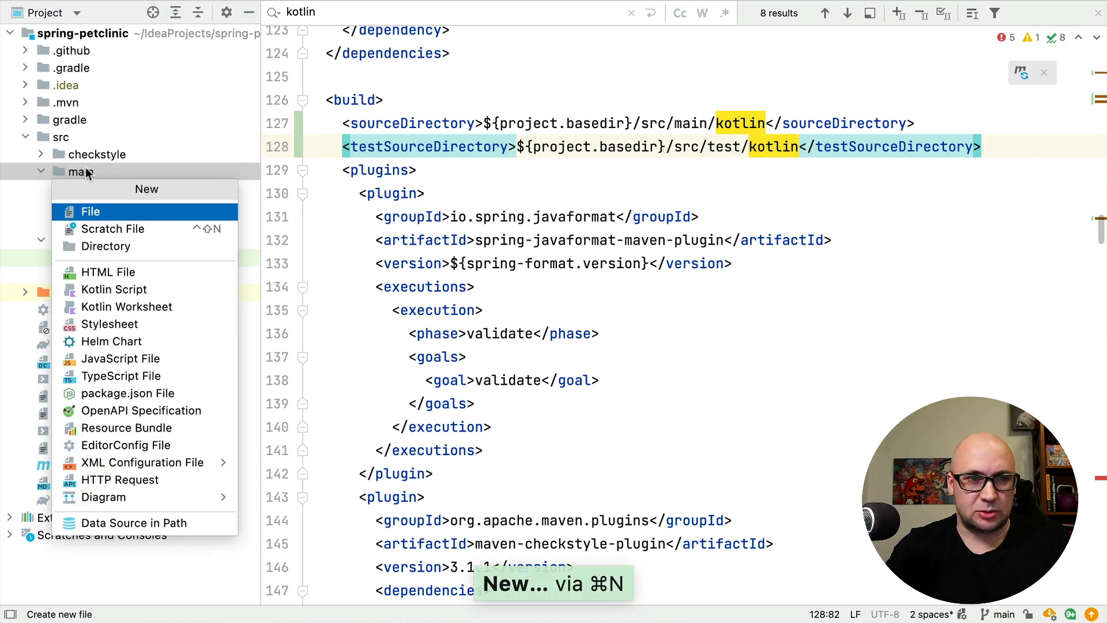
# Step: Create a kotlin folder under src/main, then start one under src/test
pyautogui.click(105, 246)
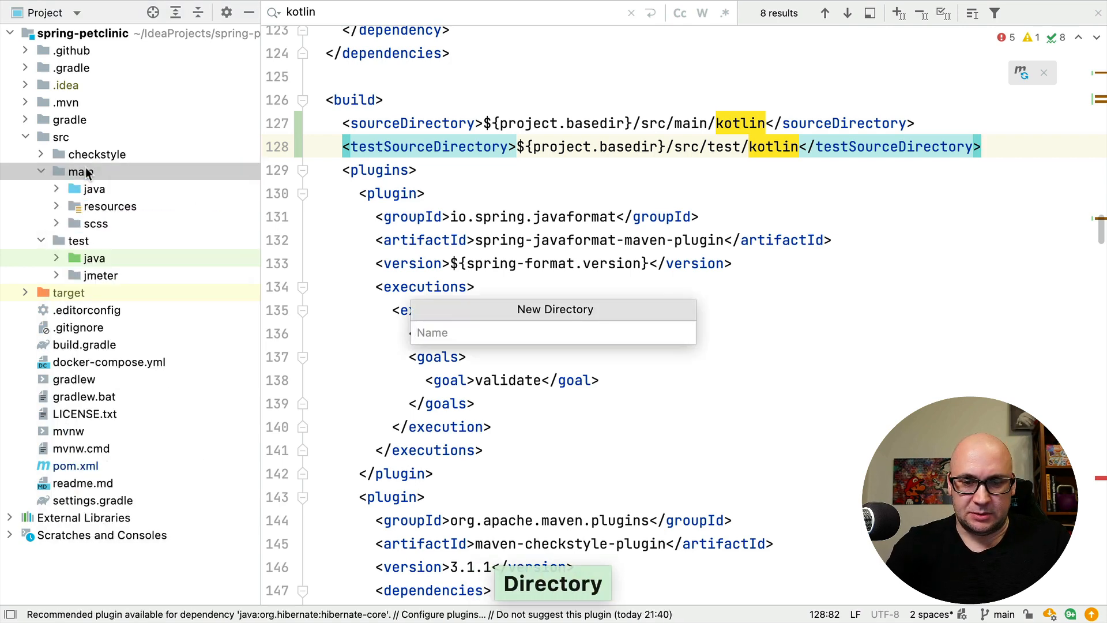
pyautogui.write('ko')
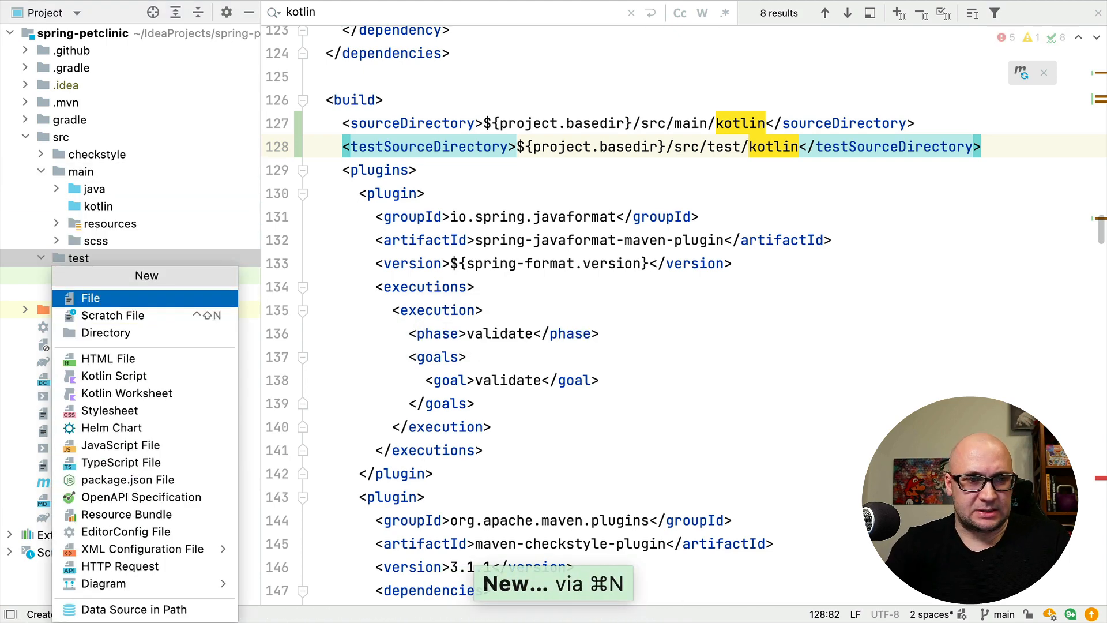
pyautogui.click(105, 332)
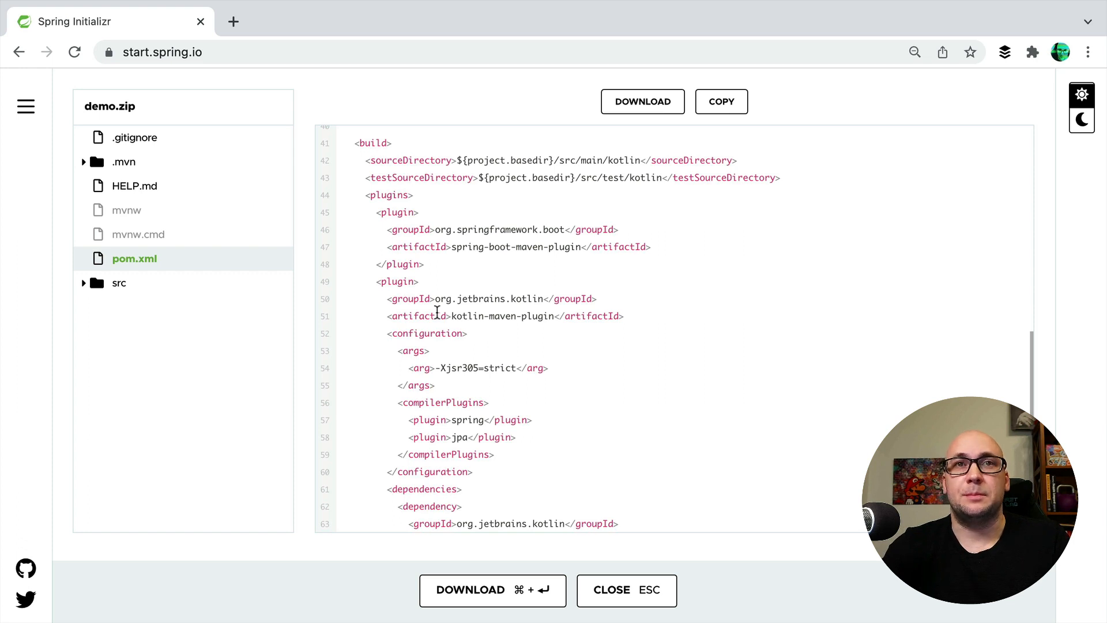
# Step: Scroll the Initializr pom.xml preview to the kotlin-maven-plugin and select its whole block
pyautogui.scroll(-3)
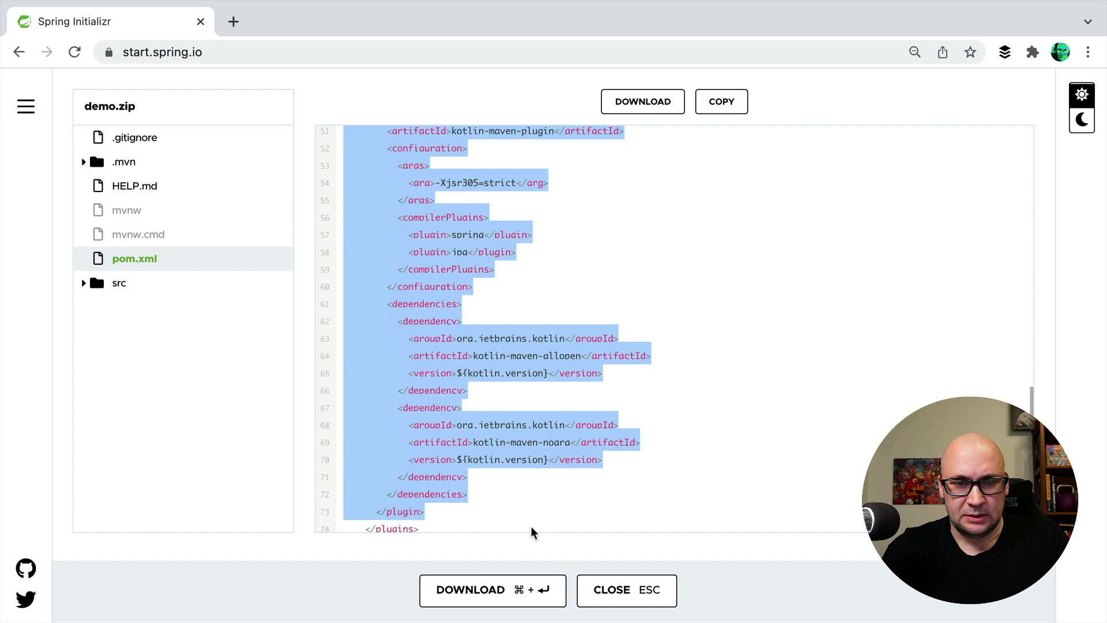
pyautogui.scroll(-3)
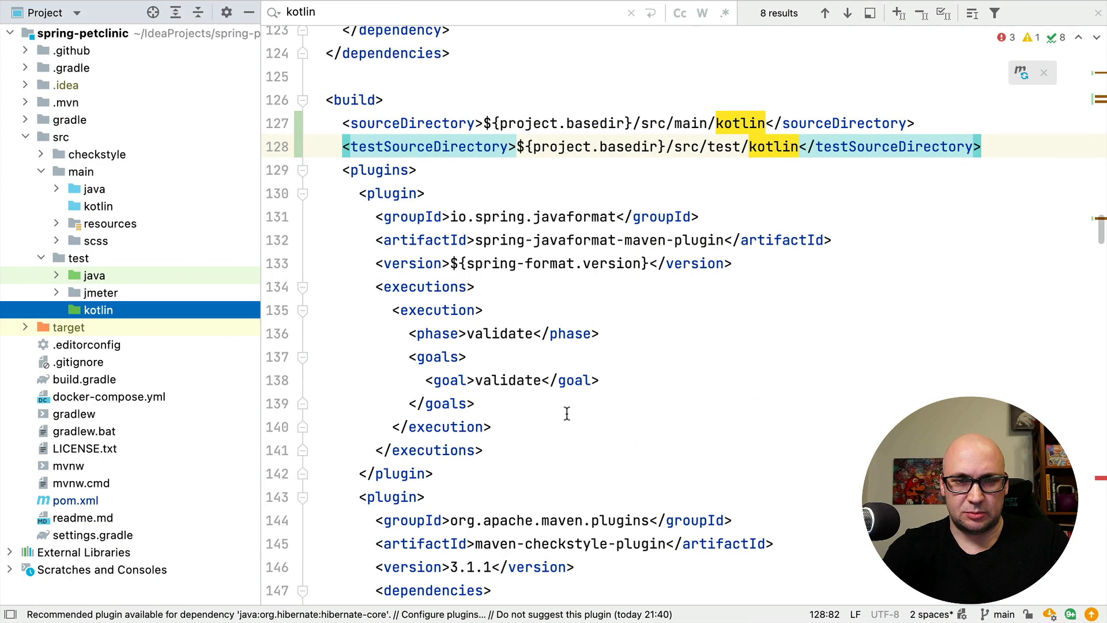
# Step: Paste the kotlin-maven-plugin block into pom.xml's plugins and mark the spring compiler plugin
pyautogui.press('enter')
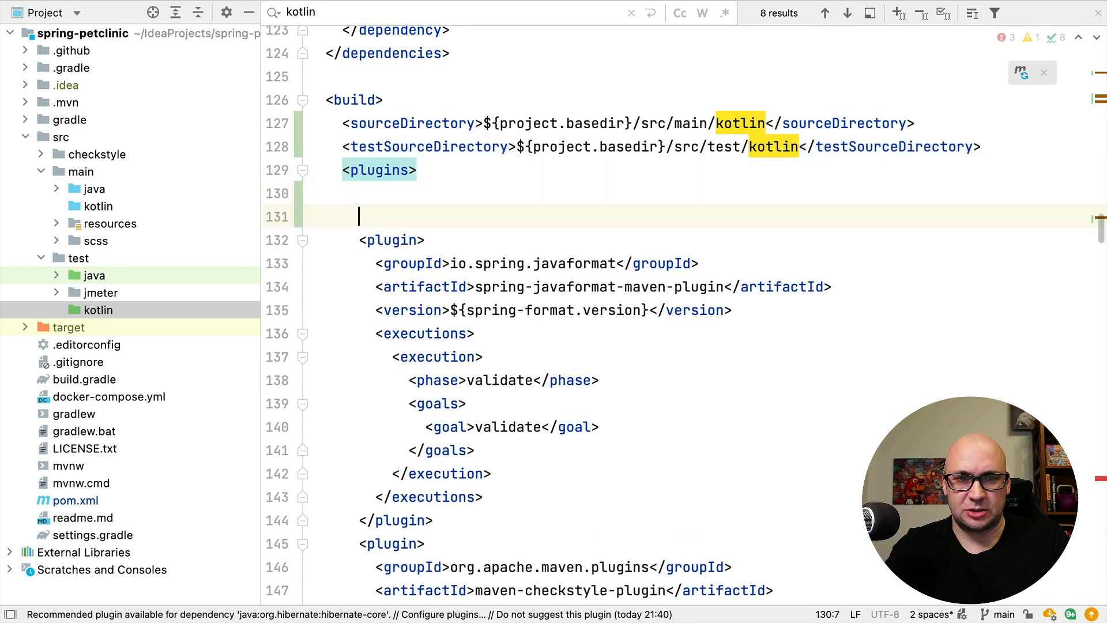
pyautogui.press('cmd+v')
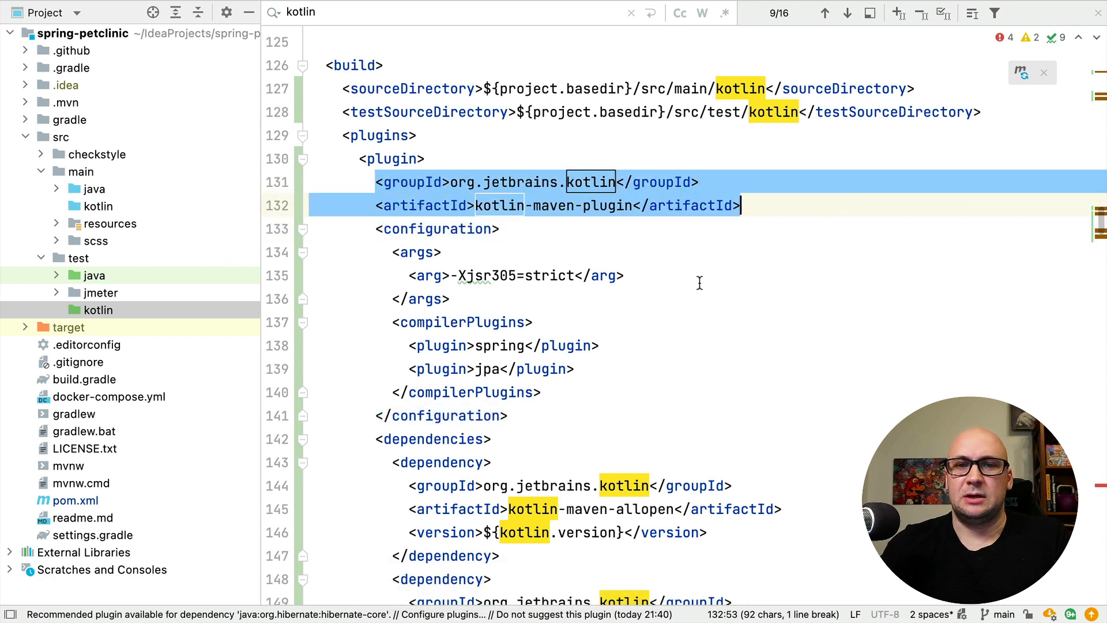
pyautogui.scroll(-3)
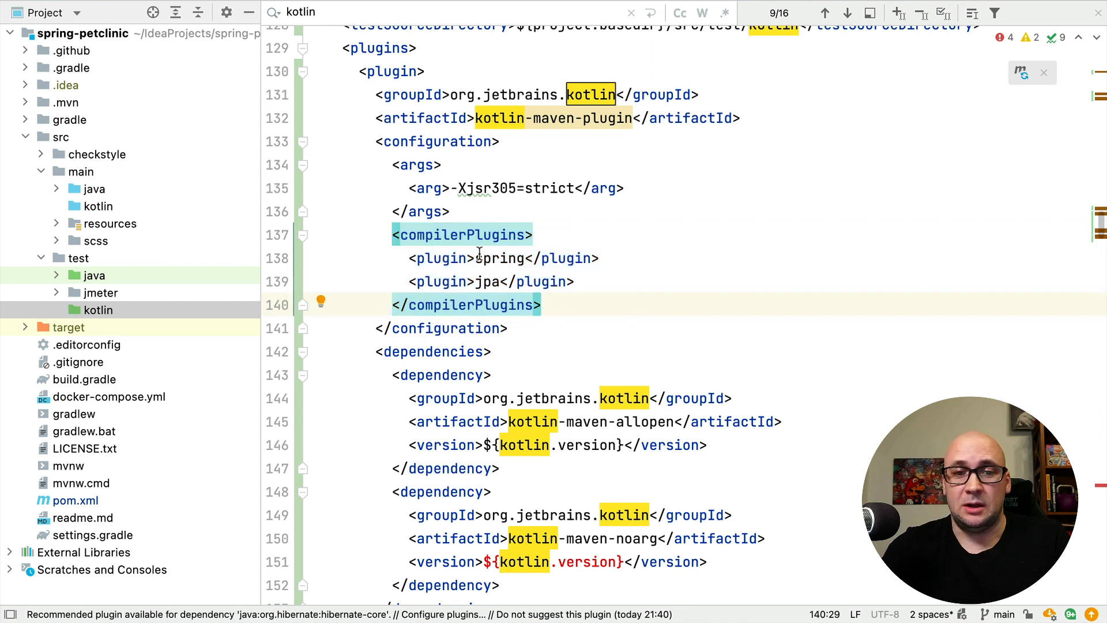
pyautogui.doubleClick(501, 258)
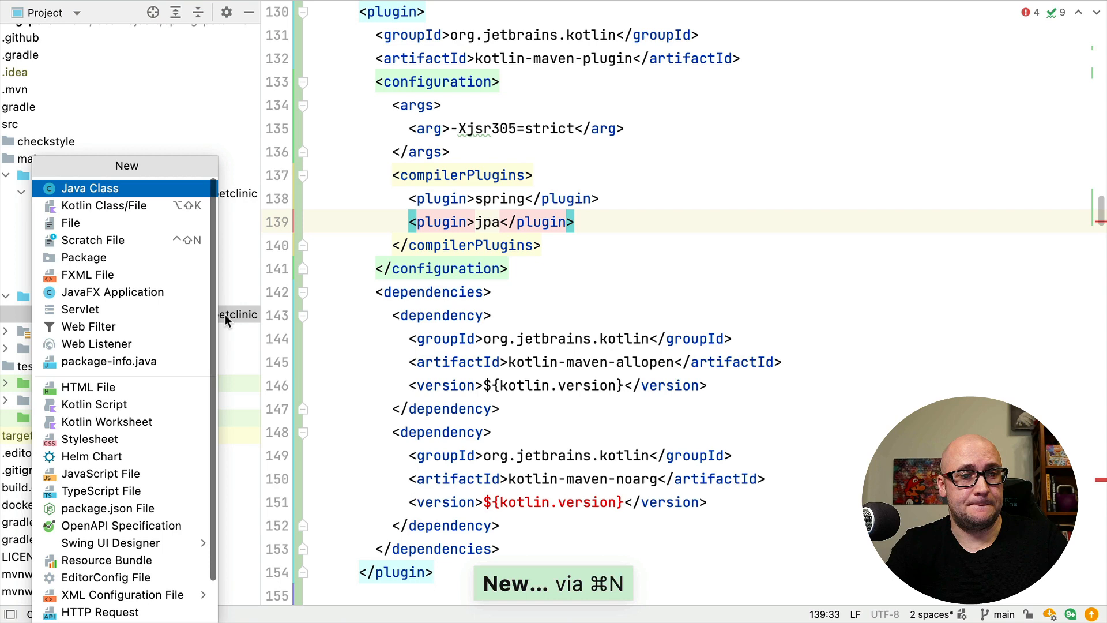
pyautogui.click(104, 205)
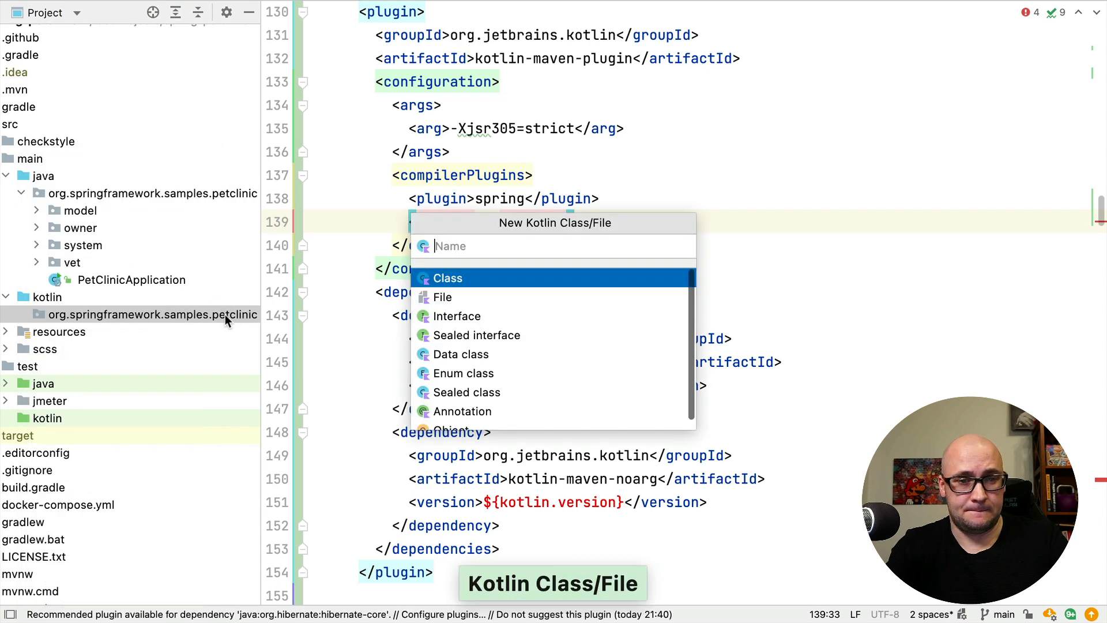
pyautogui.write('food.FoodContro')
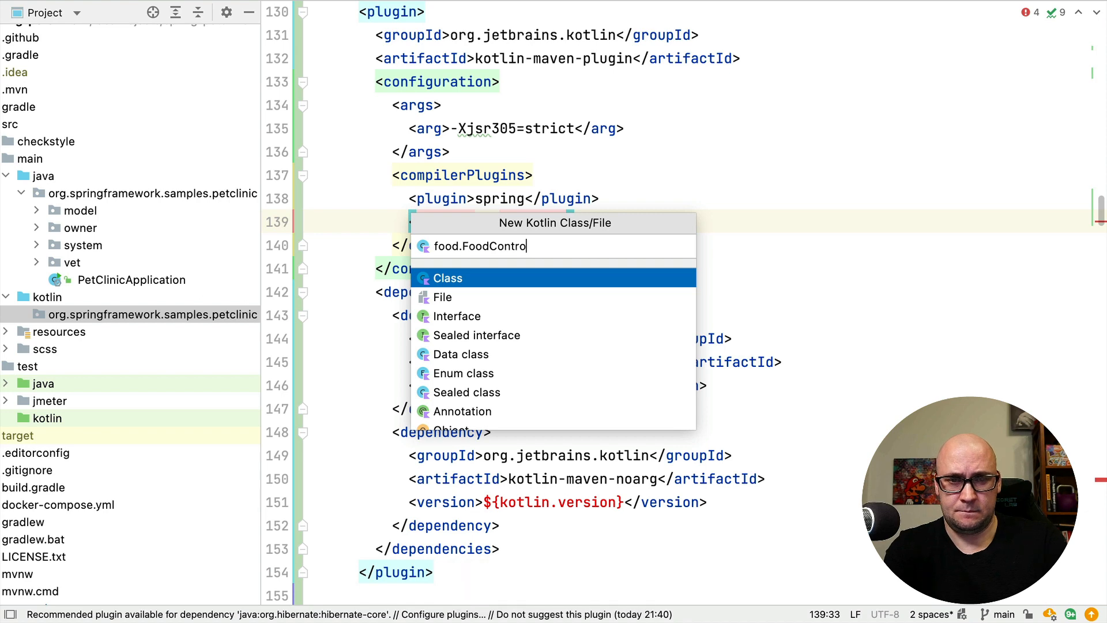
pyautogui.click(446, 277)
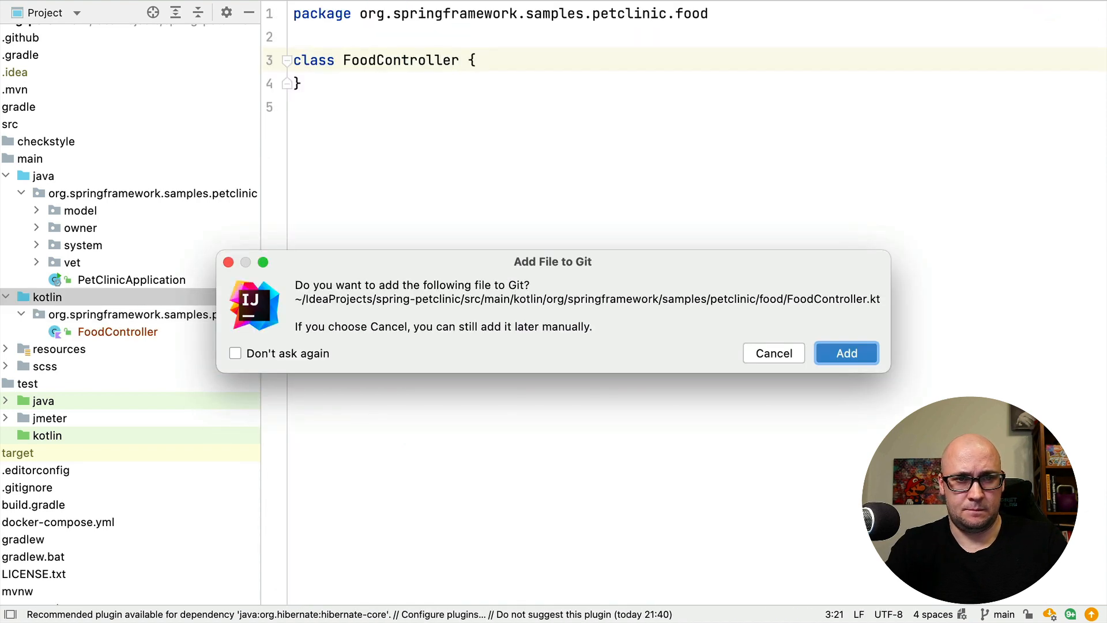
pyautogui.click(846, 353)
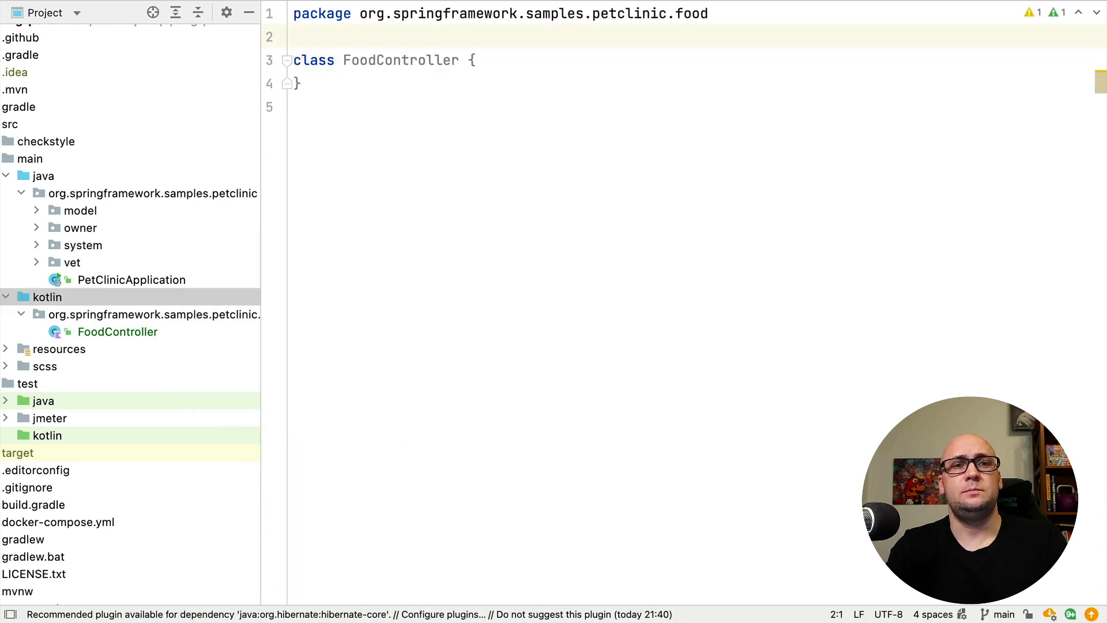
pyautogui.write('@RestController')
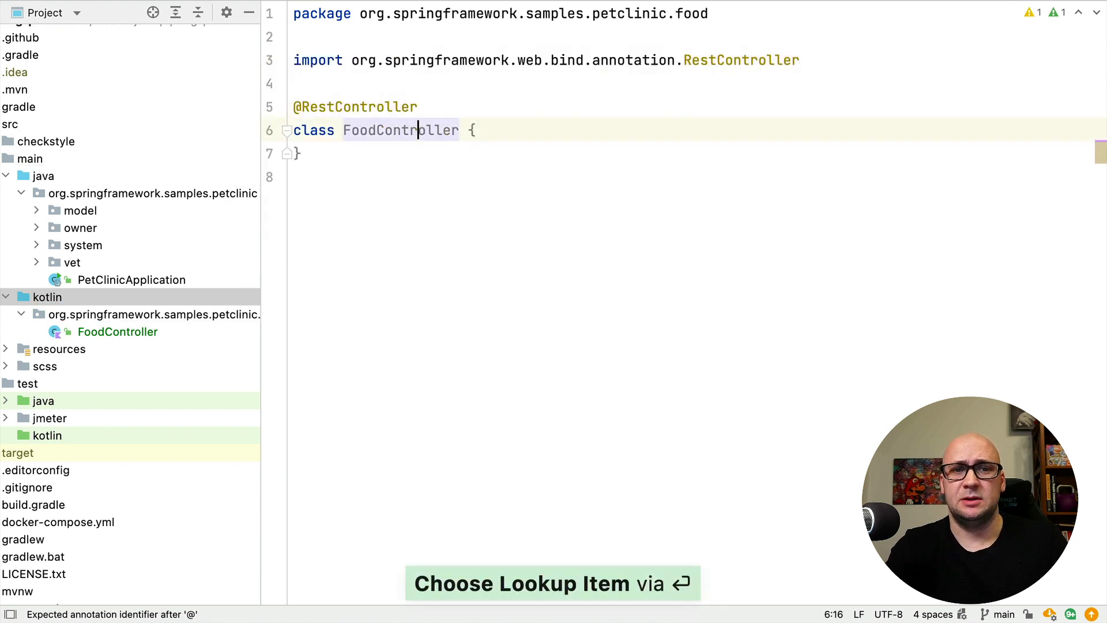
pyautogui.write('@G')
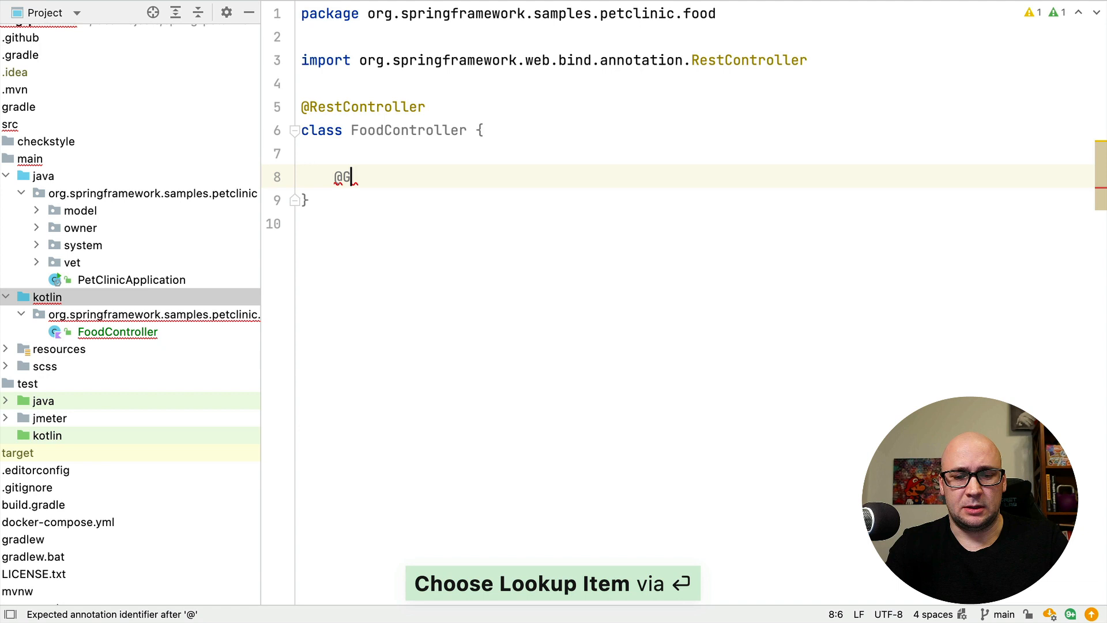
pyautogui.press('Enter')
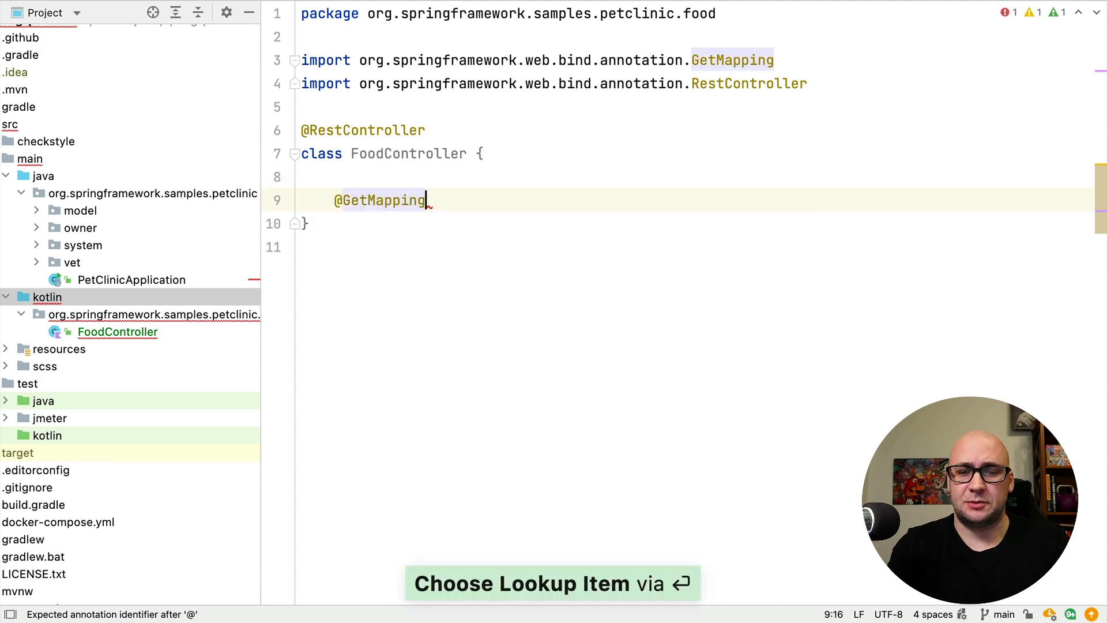
pyautogui.write('("/f")')
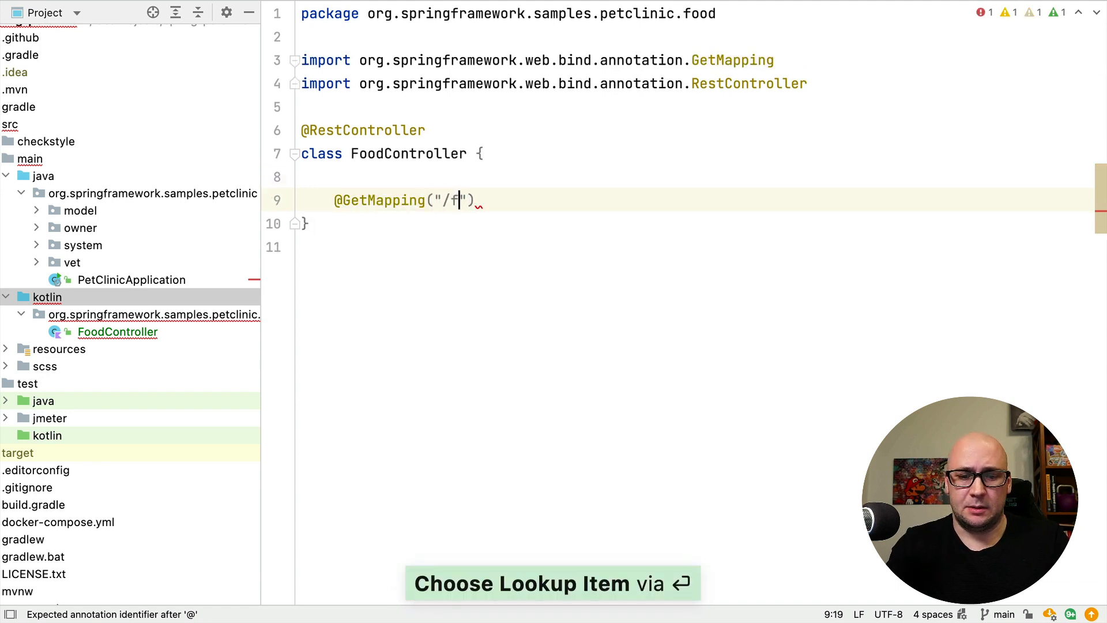
pyautogui.write('ood')
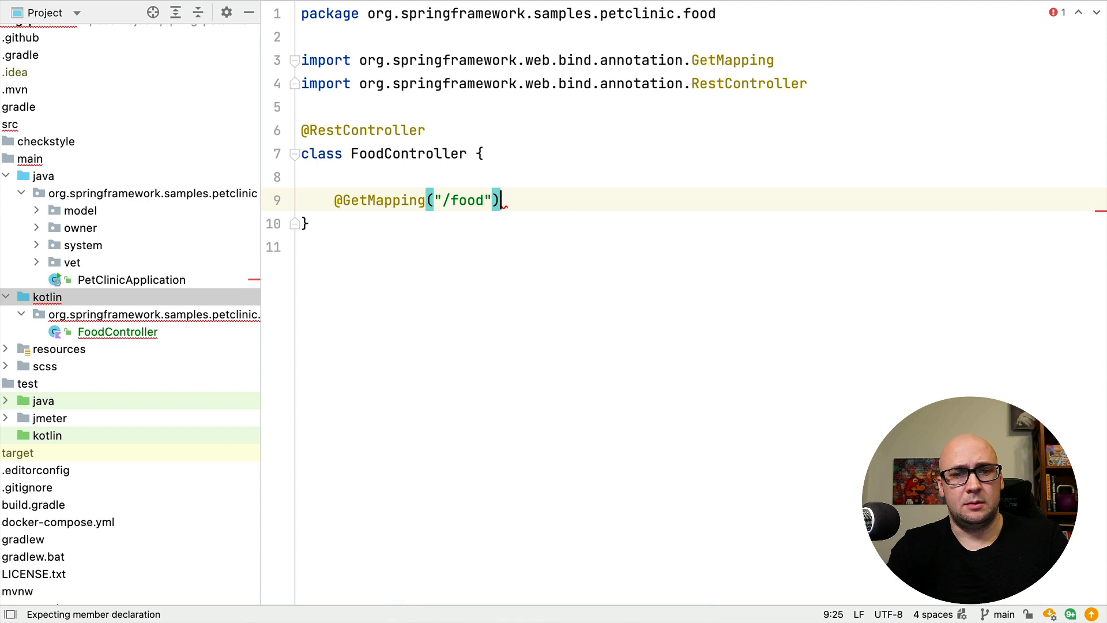
pyautogui.write('fun()')
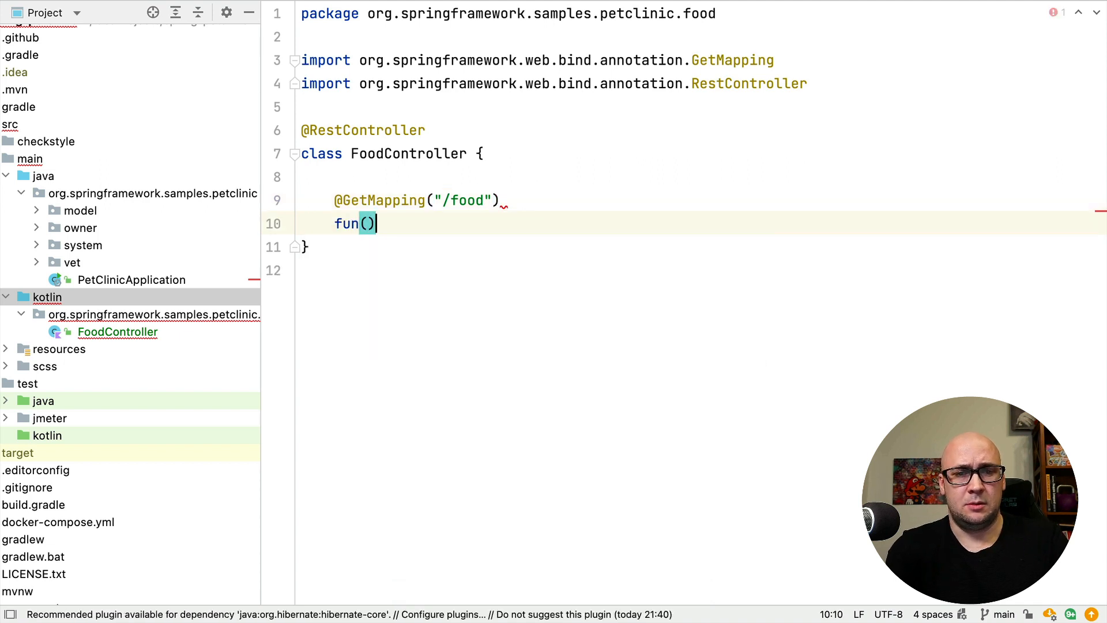
pyautogui.write('{')
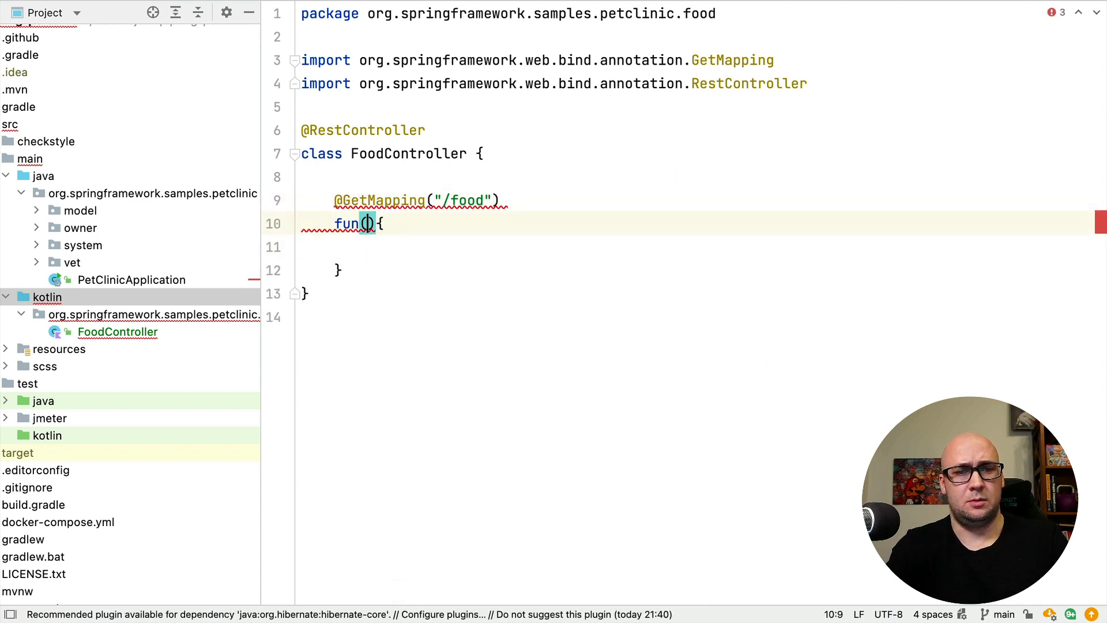
pyautogui.write('index')
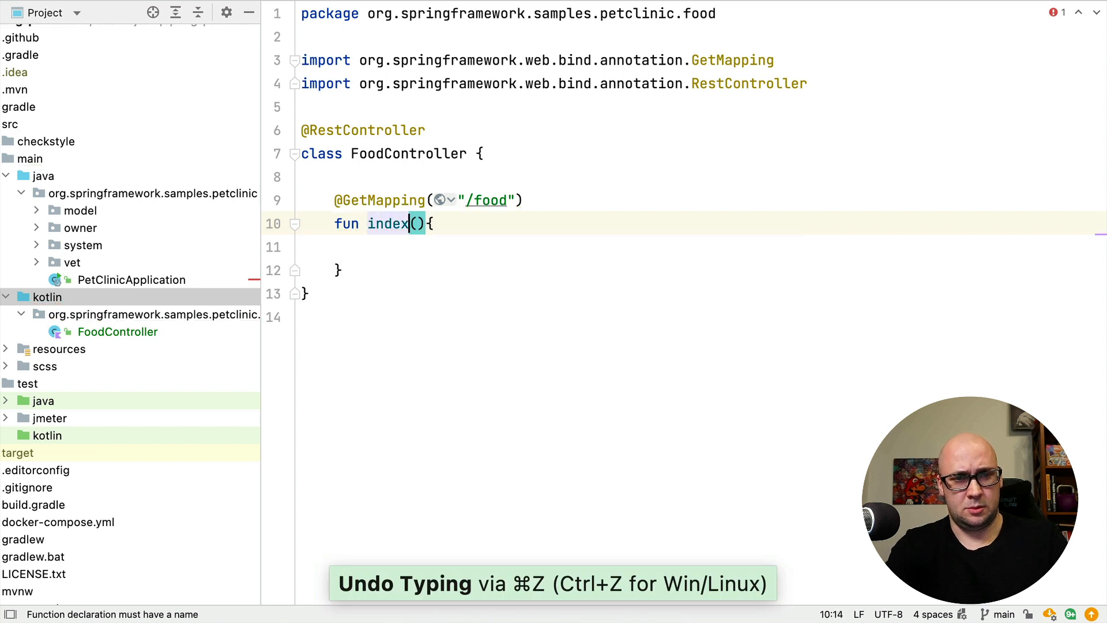
# Step: Make index return the String "Where is my food!?"
pyautogui.press('Enter')
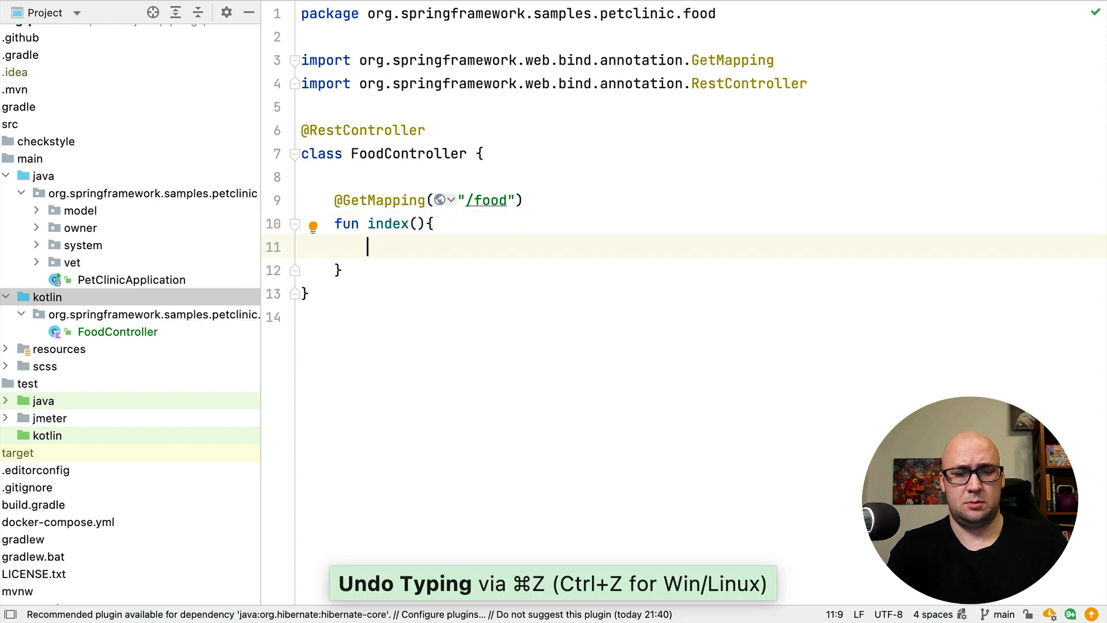
pyautogui.write('return')
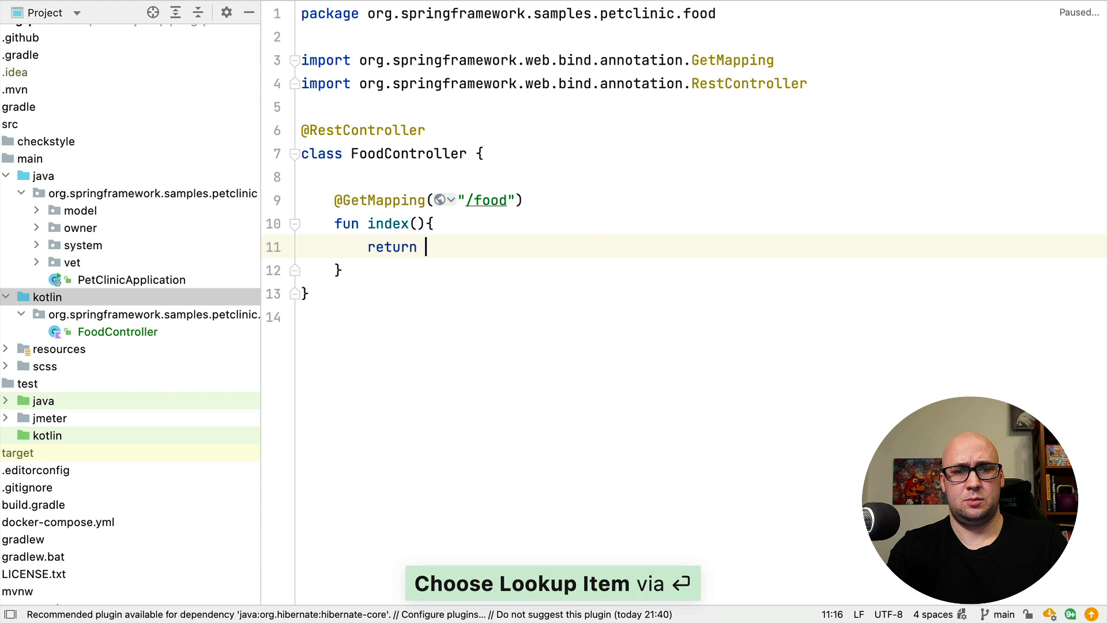
pyautogui.write('"')
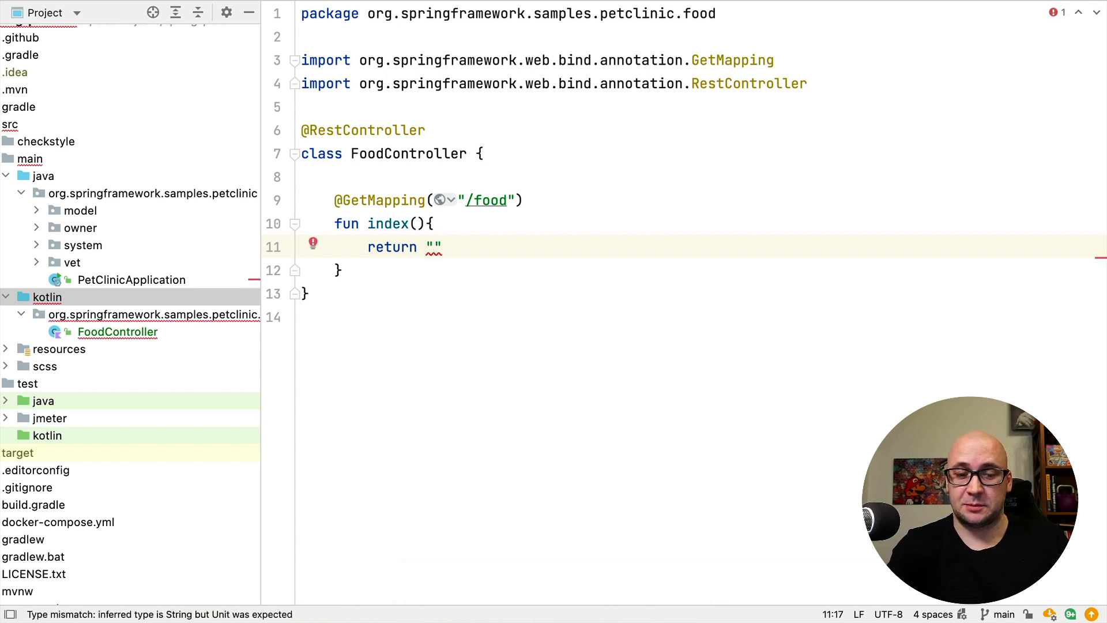
pyautogui.write('Where is')
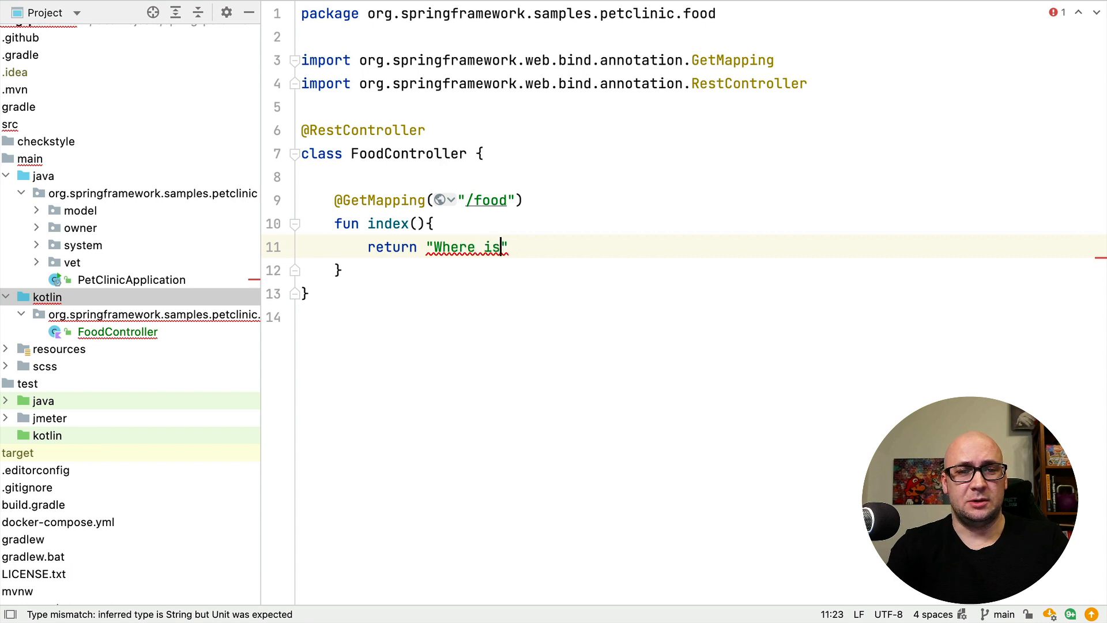
pyautogui.write('my food')
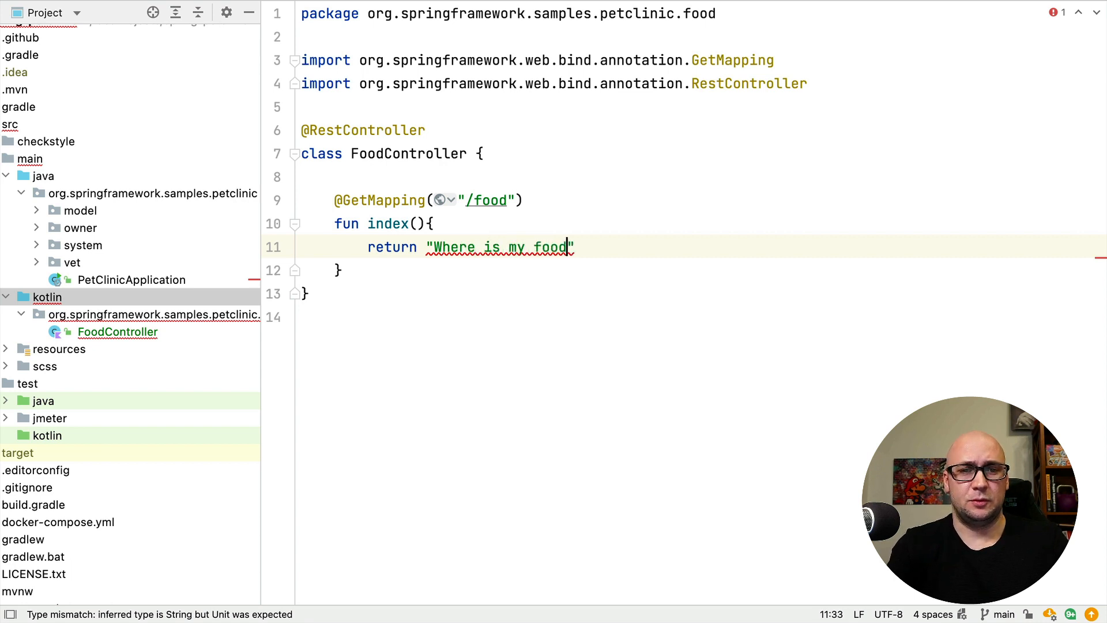
pyautogui.write('!?')
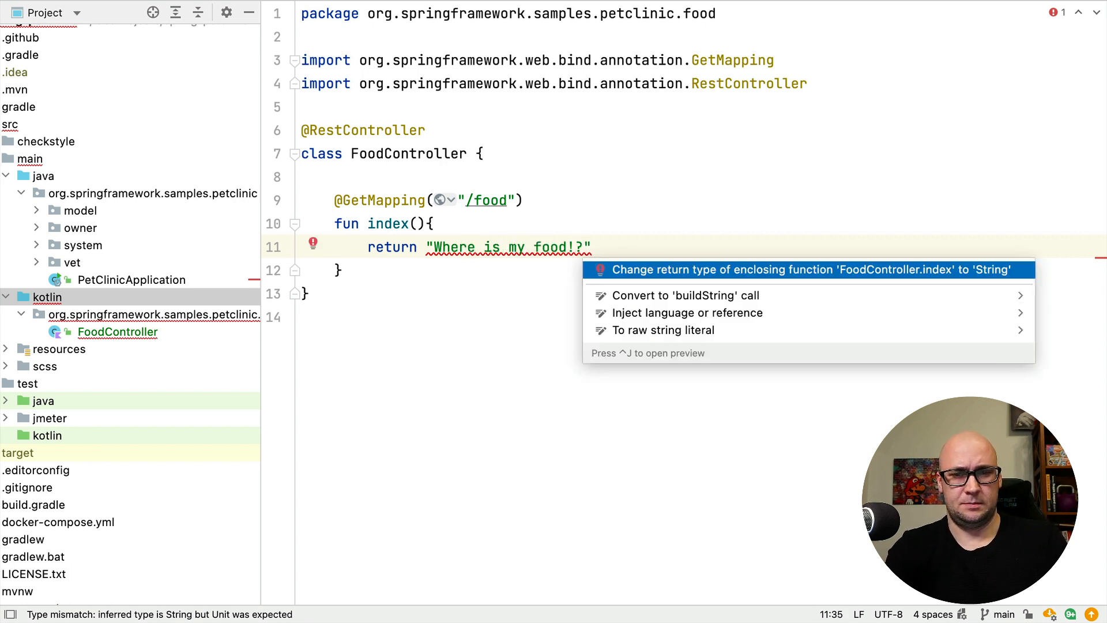
pyautogui.click(811, 269)
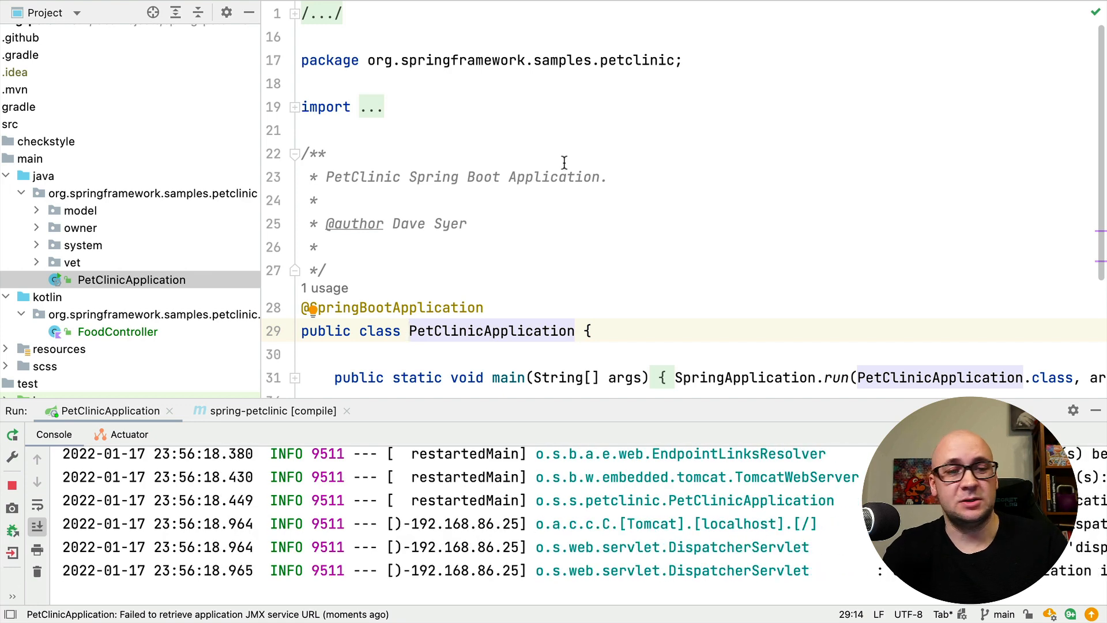
# Step: Show the running app's Actuator request mappings in the Run tool window
pyautogui.click(128, 434)
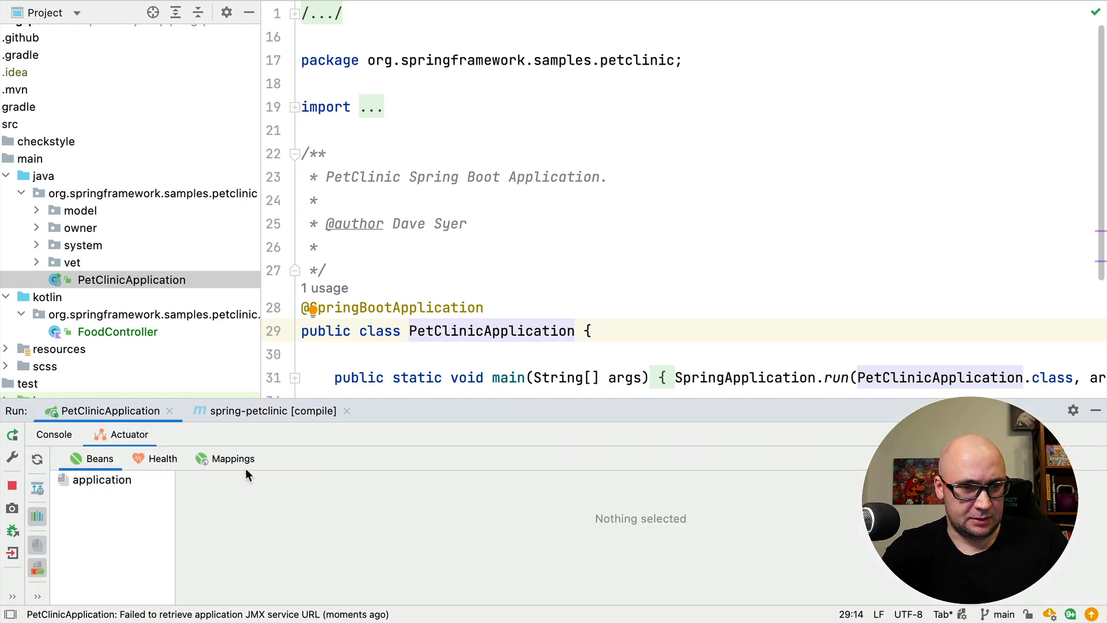
pyautogui.click(233, 458)
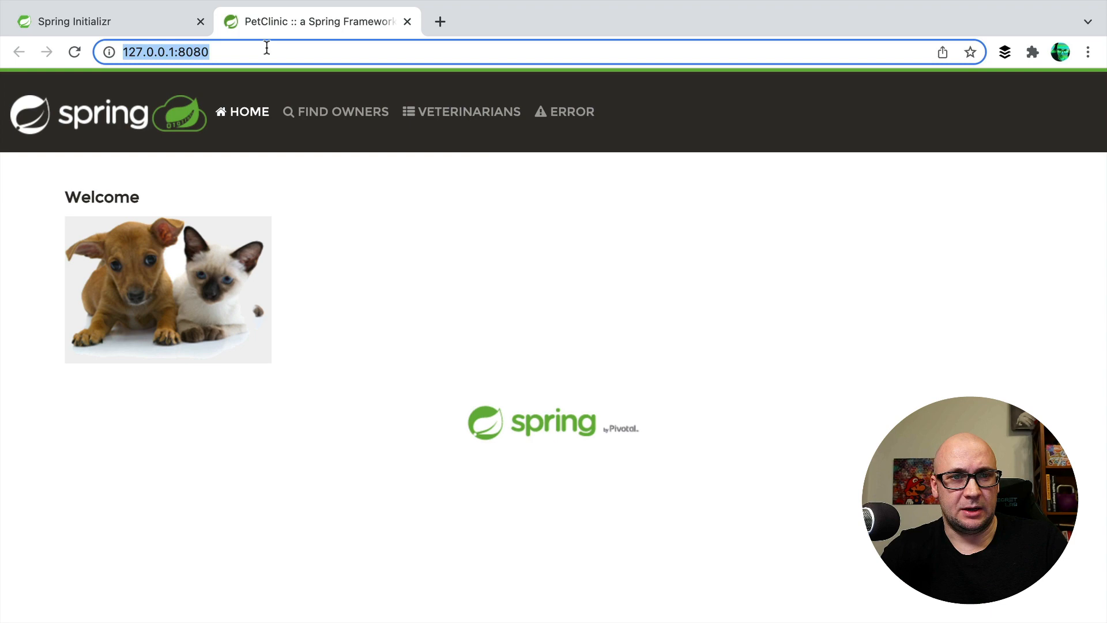
# Step: Change Chrome's address to 127.0.0.1:8080/food
pyautogui.write('/fee')
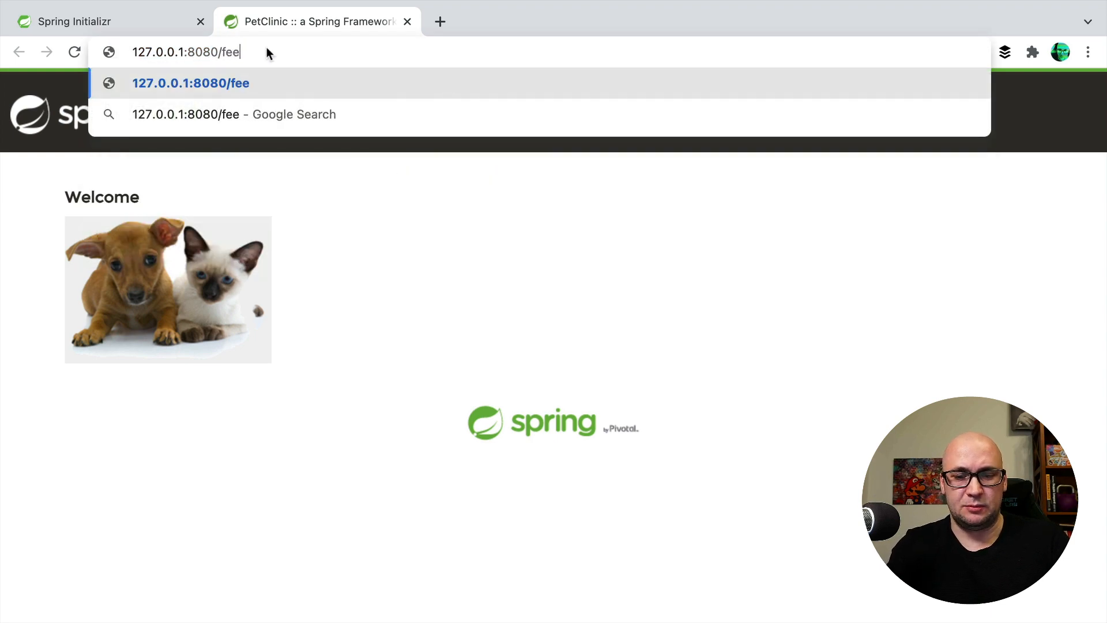
pyautogui.write('od')
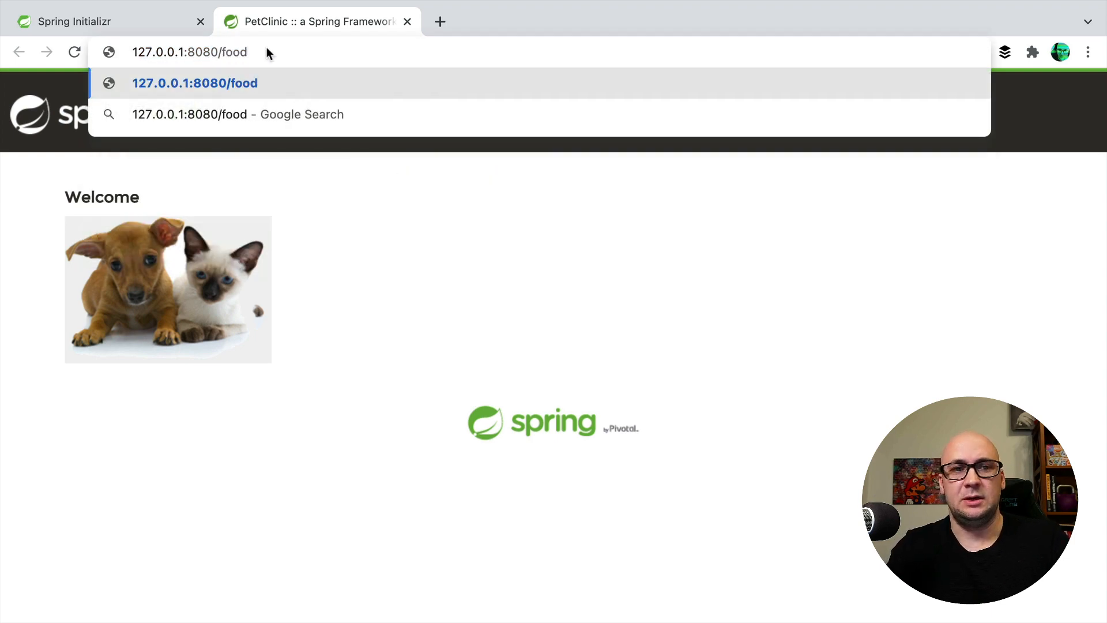